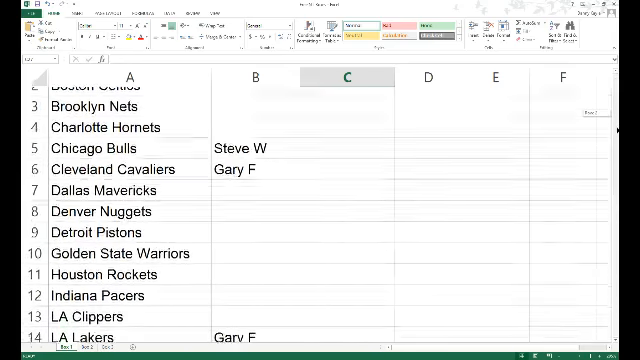
scroll(down, 3)
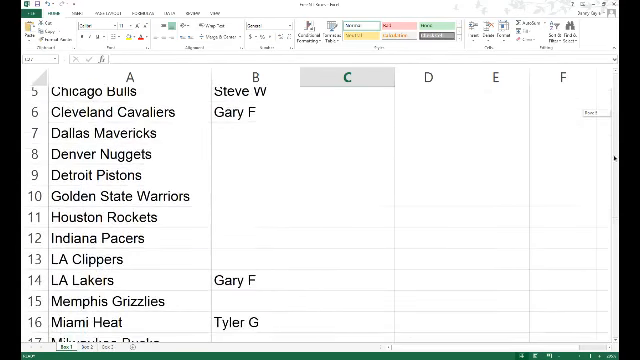
scroll(down, 3)
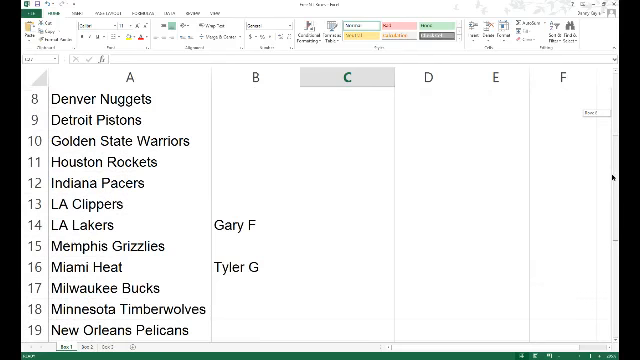
scroll(down, 3)
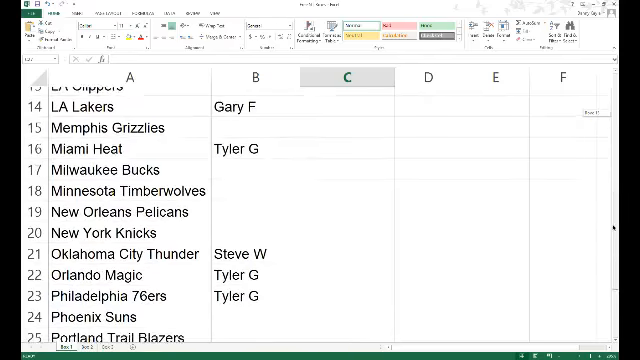
scroll(down, 3)
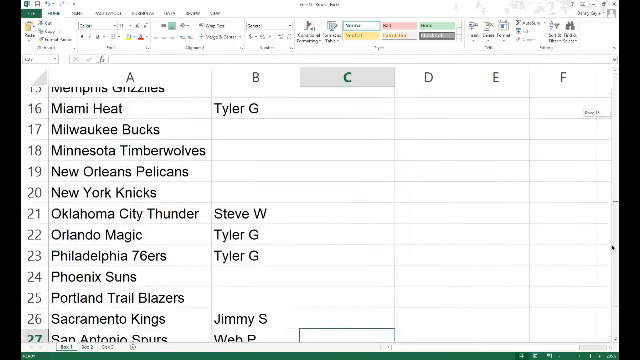
scroll(down, 3)
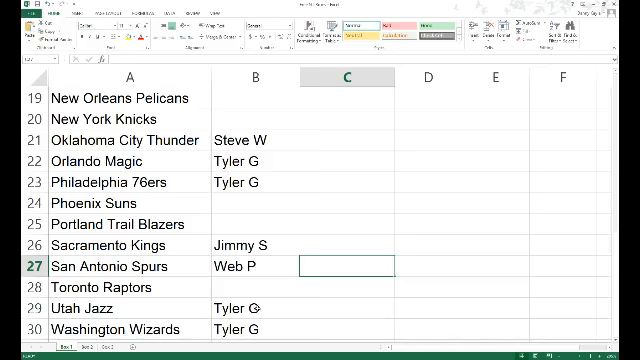
mouse_move(469, 296)
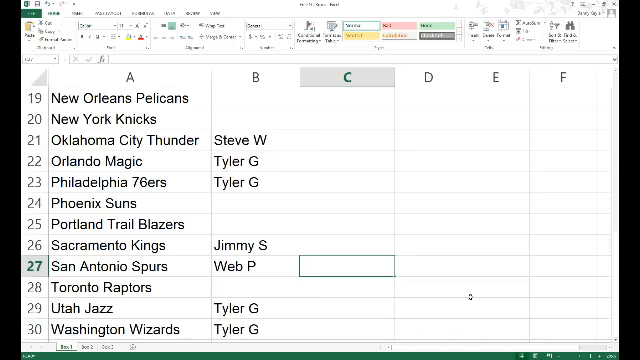